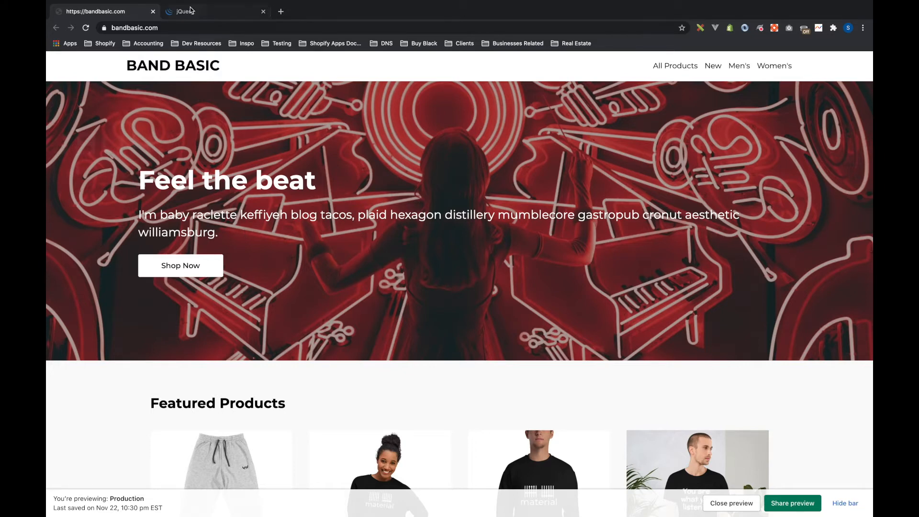
Step: From jquery.com's Download page, follow the Google CDN link under Other CDNs
{"action": "left_click", "coordinate": [187, 11]}
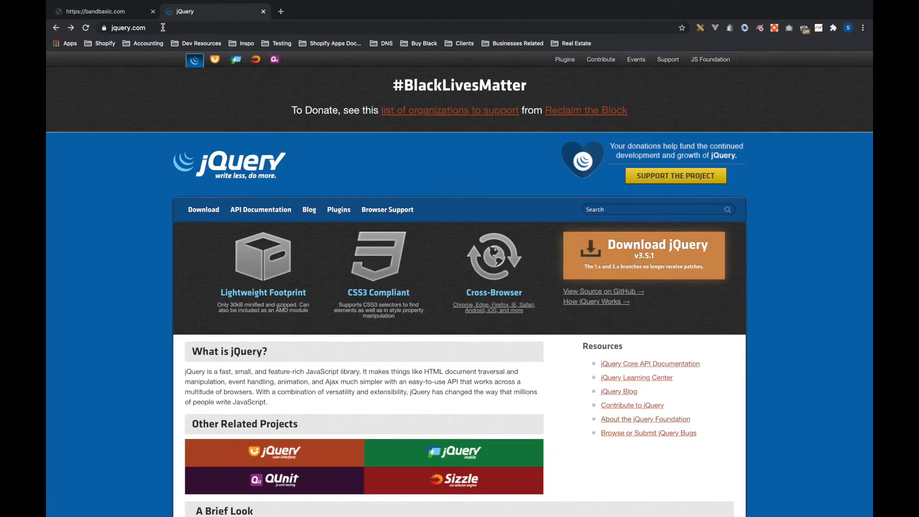
{"action": "mouse_move", "coordinate": [148, 83]}
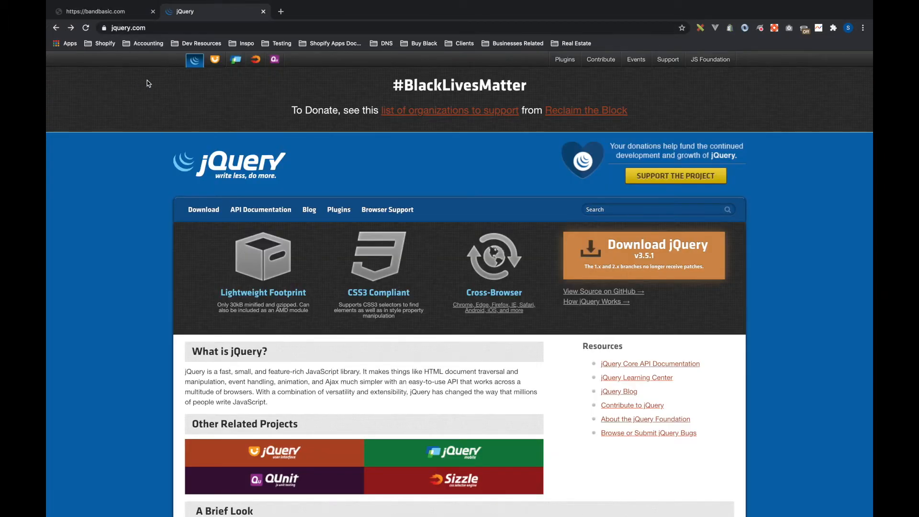
{"action": "left_click", "coordinate": [203, 210]}
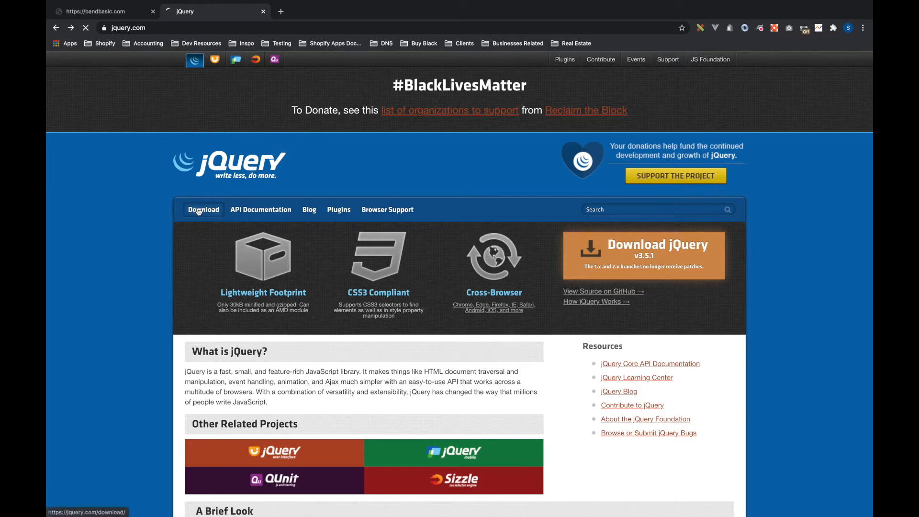
{"action": "left_click", "coordinate": [203, 209]}
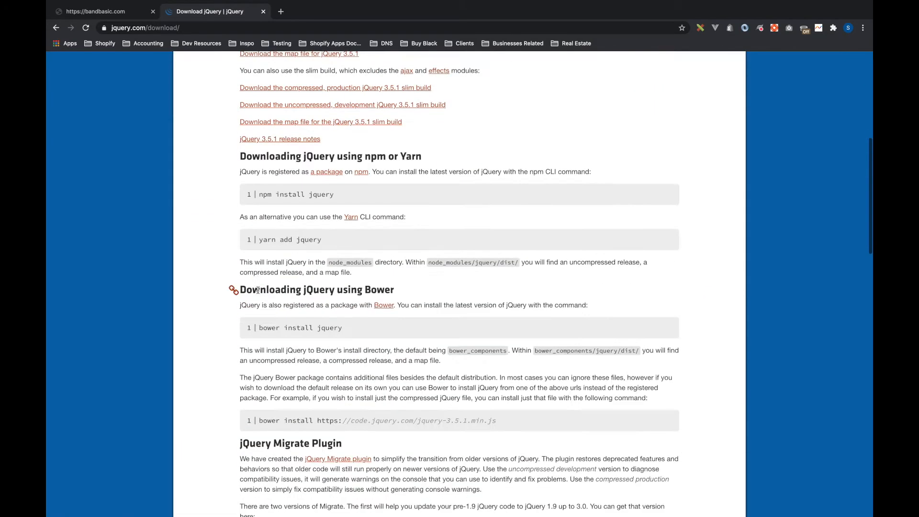
{"action": "scroll", "scroll_direction": "down", "scroll_amount": 3}
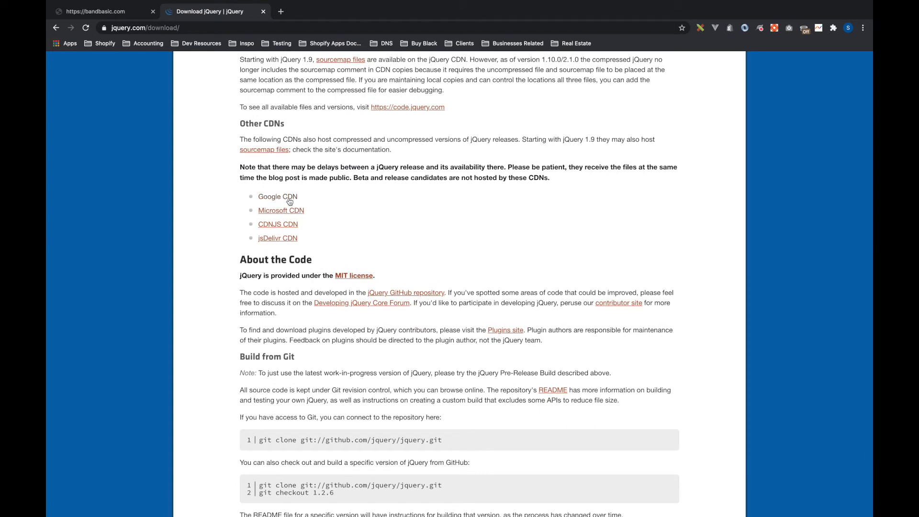
{"action": "left_click", "coordinate": [278, 197]}
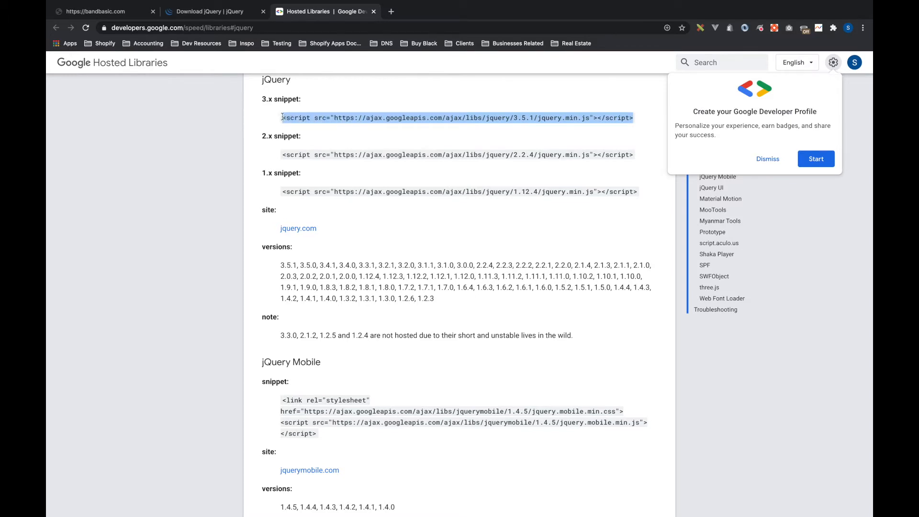
{"action": "mouse_move", "coordinate": [317, 138]}
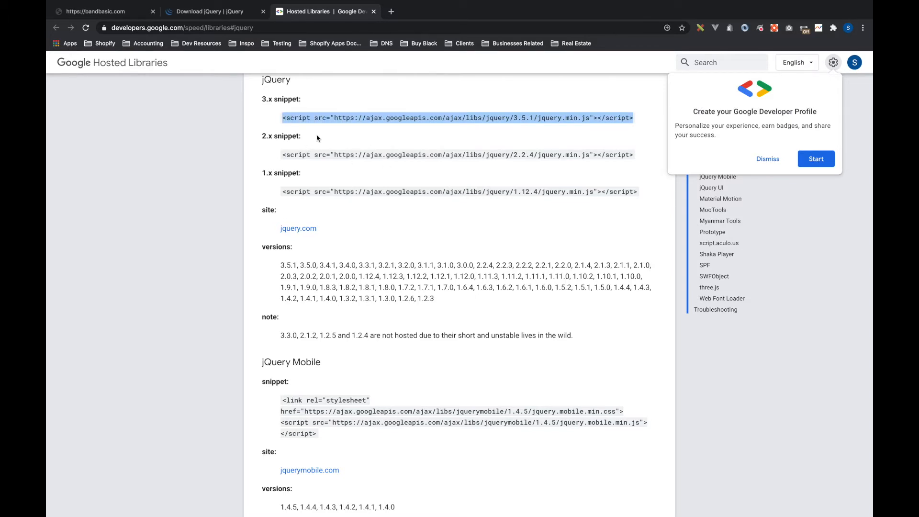
{"action": "mouse_move", "coordinate": [438, 129]}
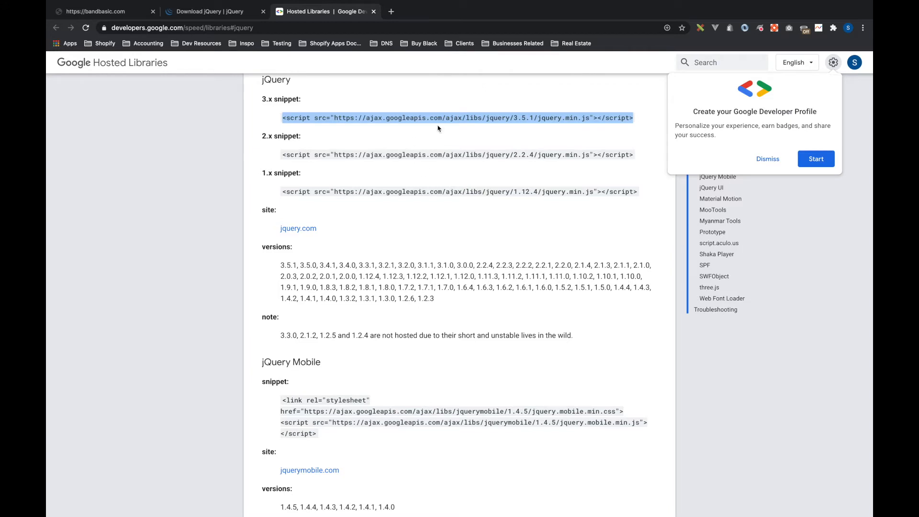
{"action": "mouse_move", "coordinate": [441, 127]}
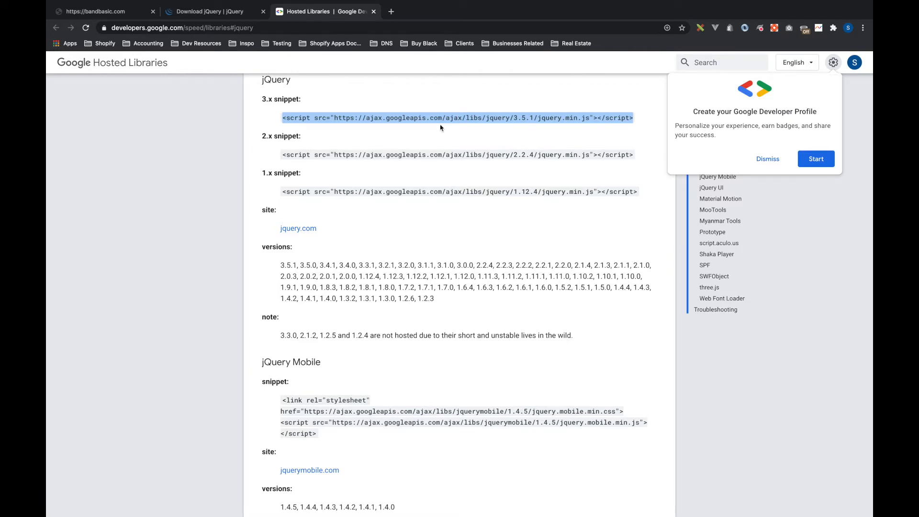
{"action": "mouse_move", "coordinate": [435, 122]}
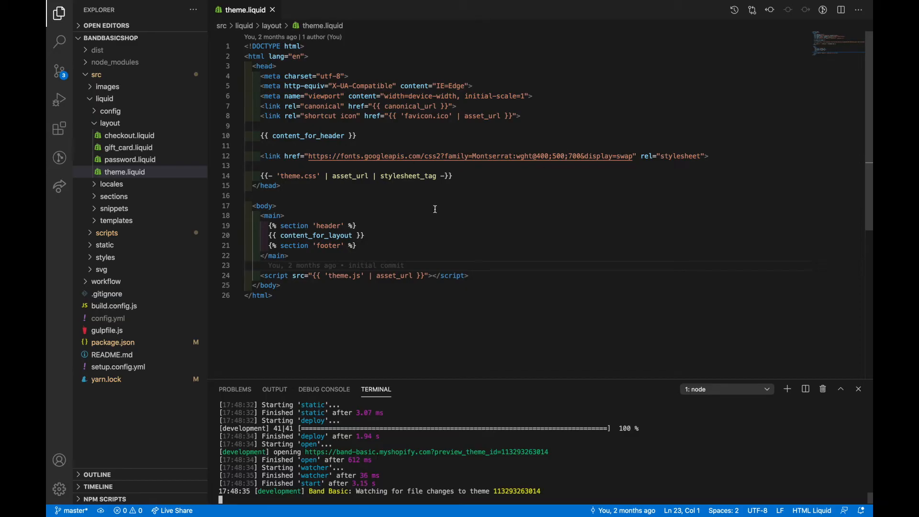
Step: Insert the Google CDN jQuery 3.5.1 script tag on a new line above theme.js
{"action": "key", "text": "Enter"}
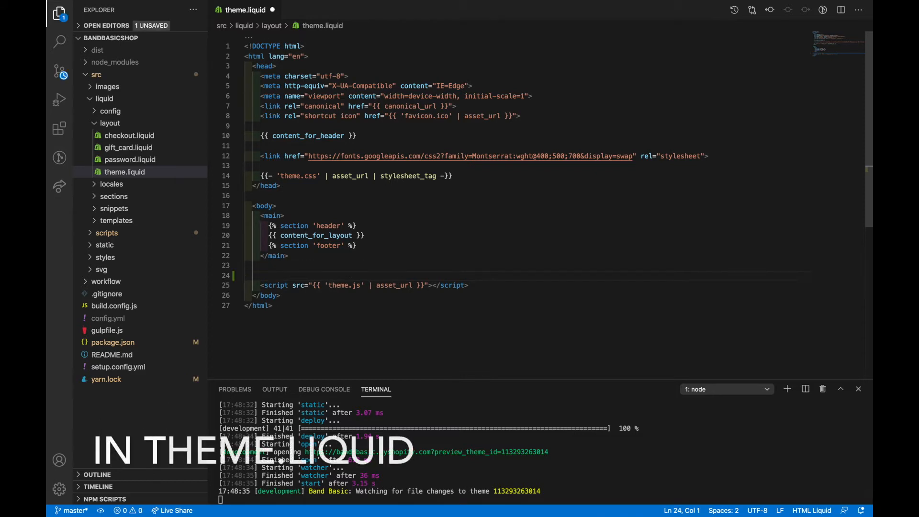
{"action": "type", "text": "<script src=\"https://ajax.googleapis.com/ajax/libs/jquery/3.5.1/jquery.min.js\"></script>"}
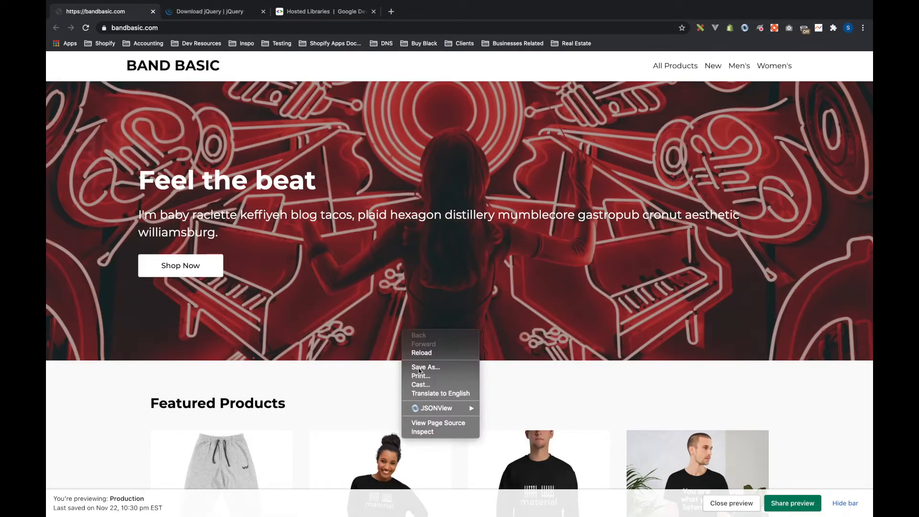
Step: Evaluate jQuery in the store page's DevTools console to confirm it returns a function
{"action": "left_click", "coordinate": [421, 432]}
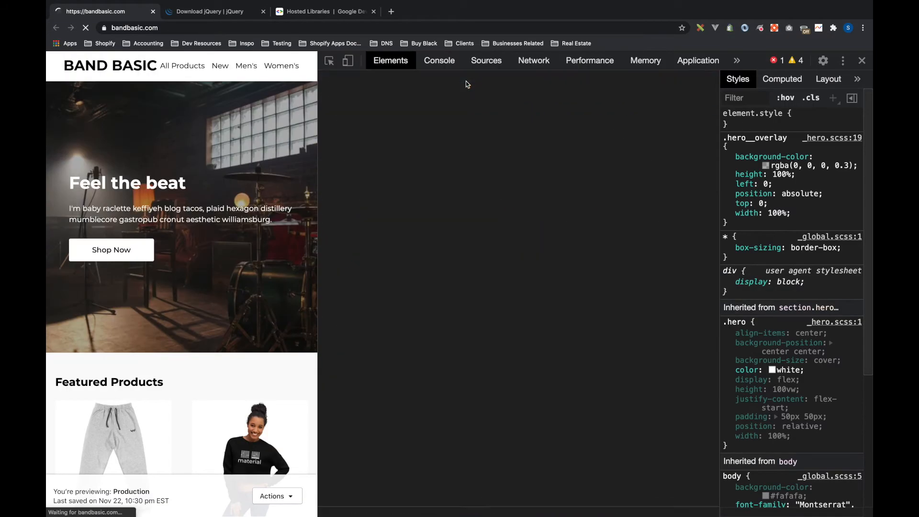
{"action": "left_click", "coordinate": [439, 59]}
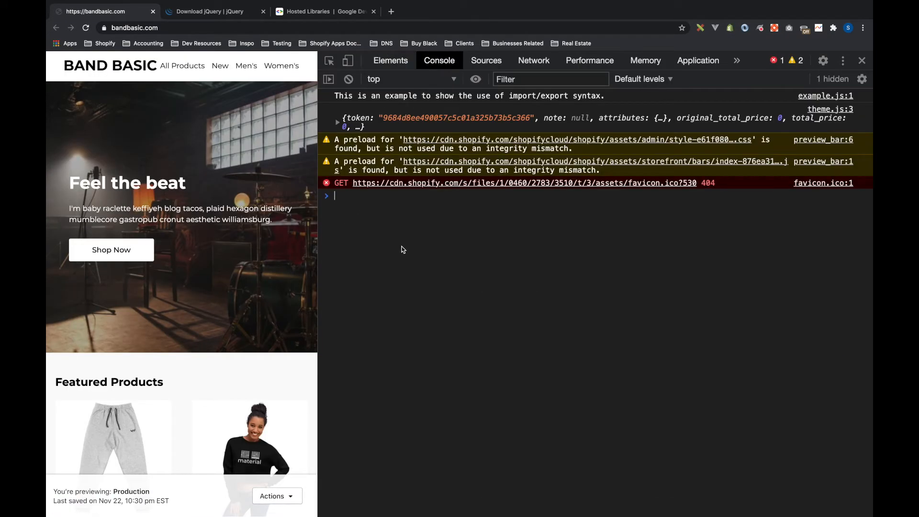
{"action": "type", "text": "jQuery"}
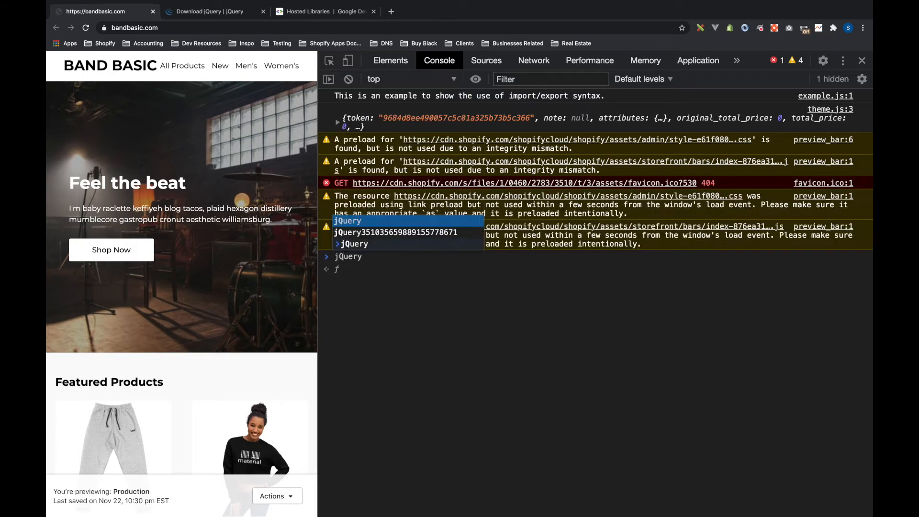
{"action": "key", "text": "Enter"}
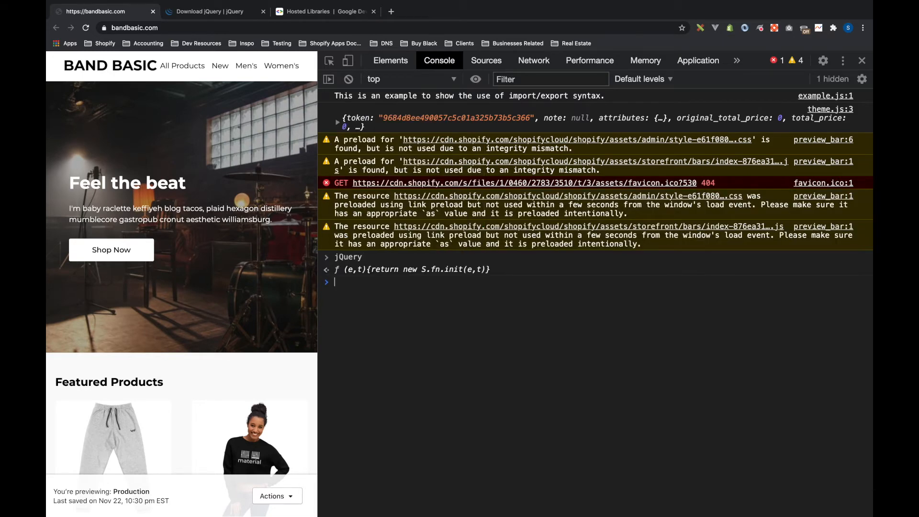
{"action": "mouse_move", "coordinate": [271, 93]}
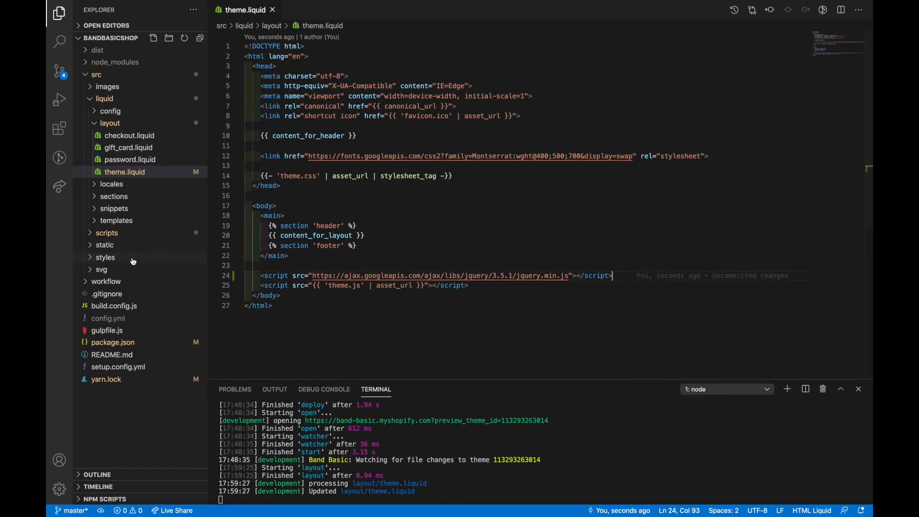
Step: In src/scripts/theme.js write window.div = jQuery('div') on a new line
{"action": "left_click", "coordinate": [105, 245]}
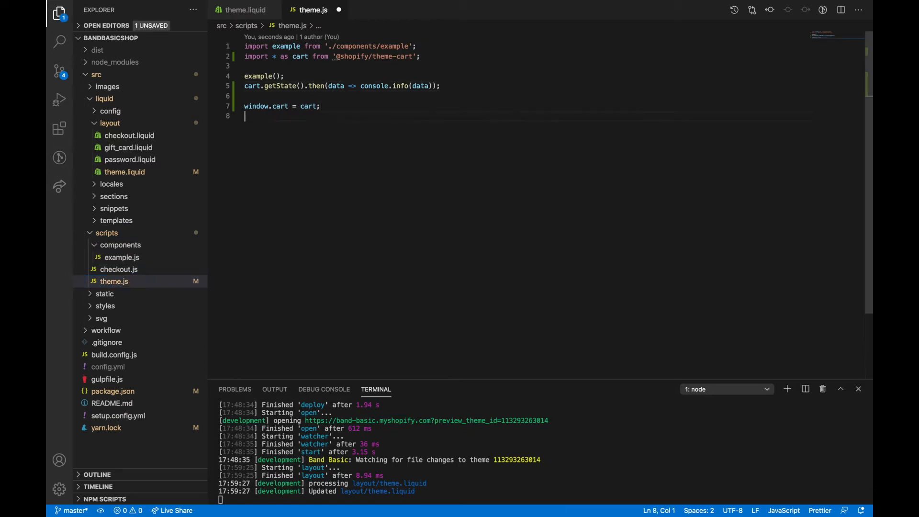
{"action": "type", "text": "window"}
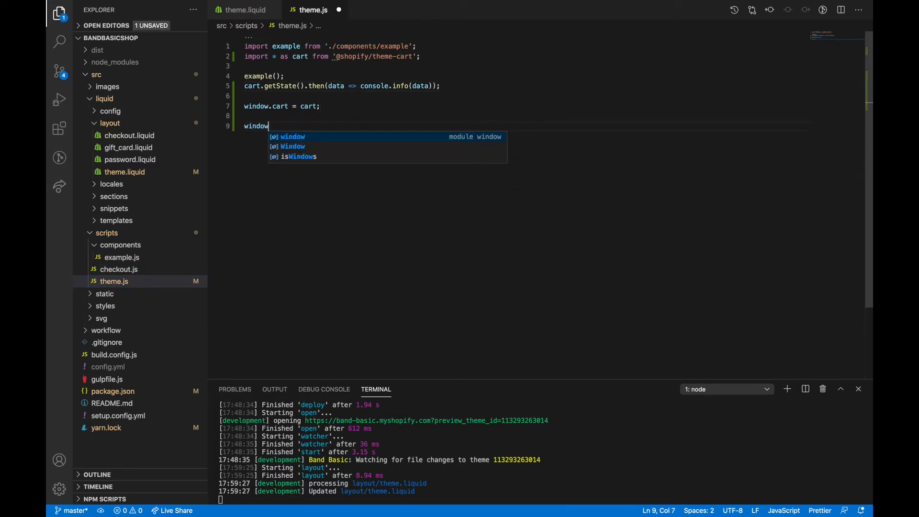
{"action": "type", "text": ".div ="}
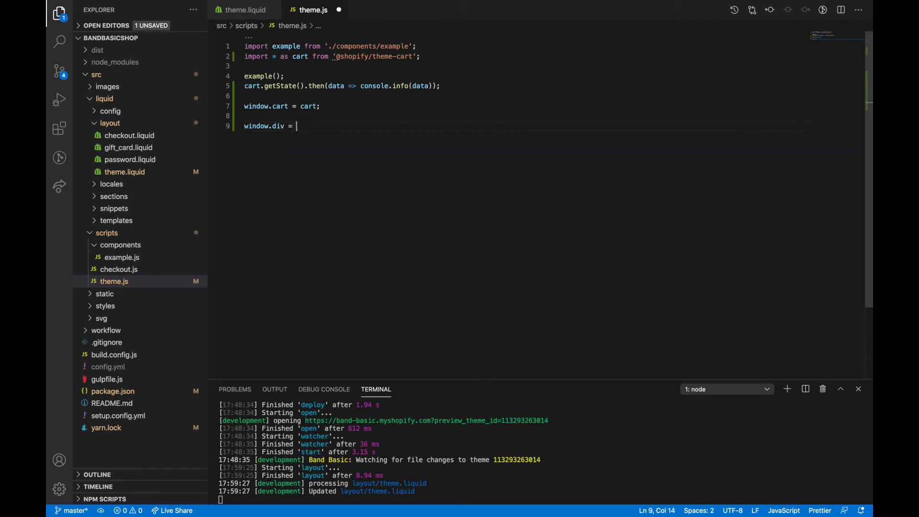
{"action": "type", "text": "jQuery."}
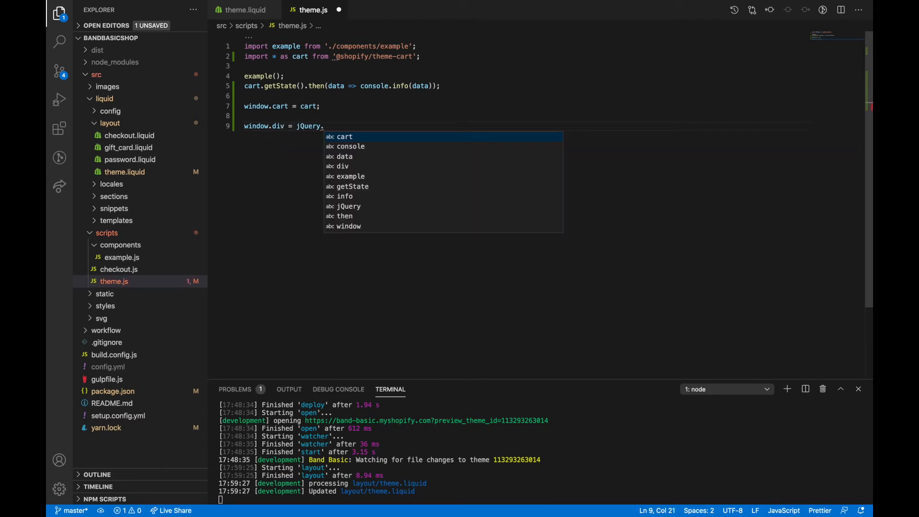
{"action": "type", "text": "(div)"}
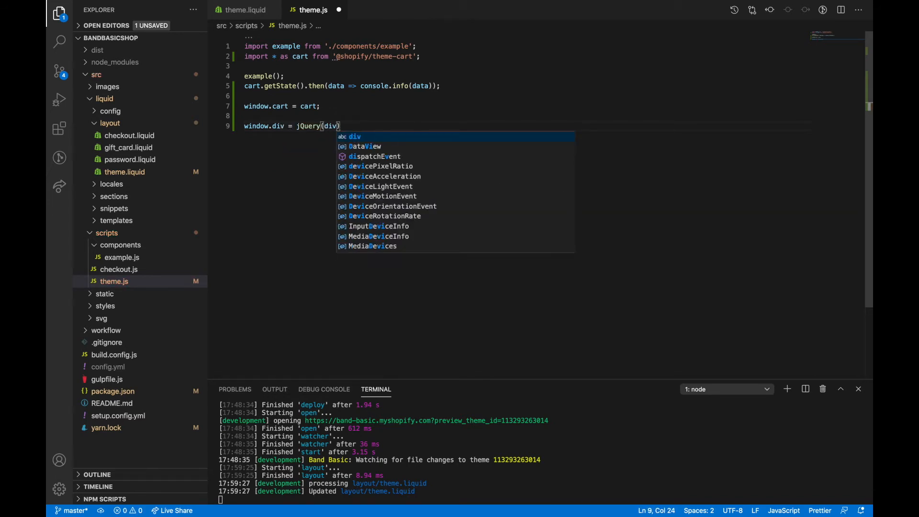
{"action": "type", "text": "'div'"}
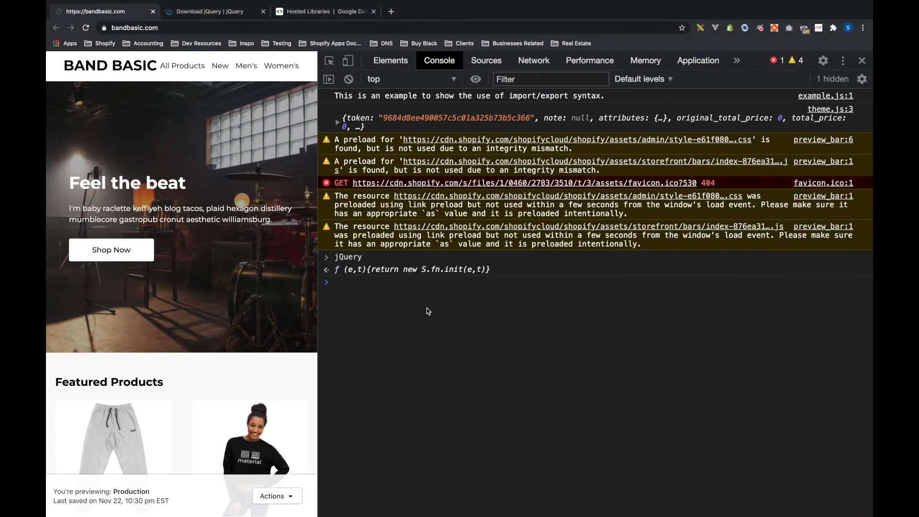
Step: Evaluate div in the console and expand the returned S.fn.init(20) collection
{"action": "type", "text": "div"}
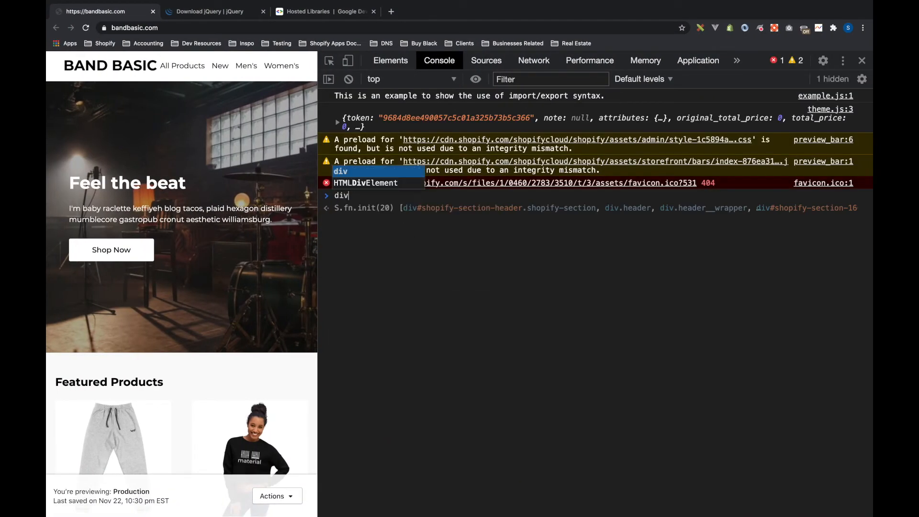
{"action": "key", "text": "Enter"}
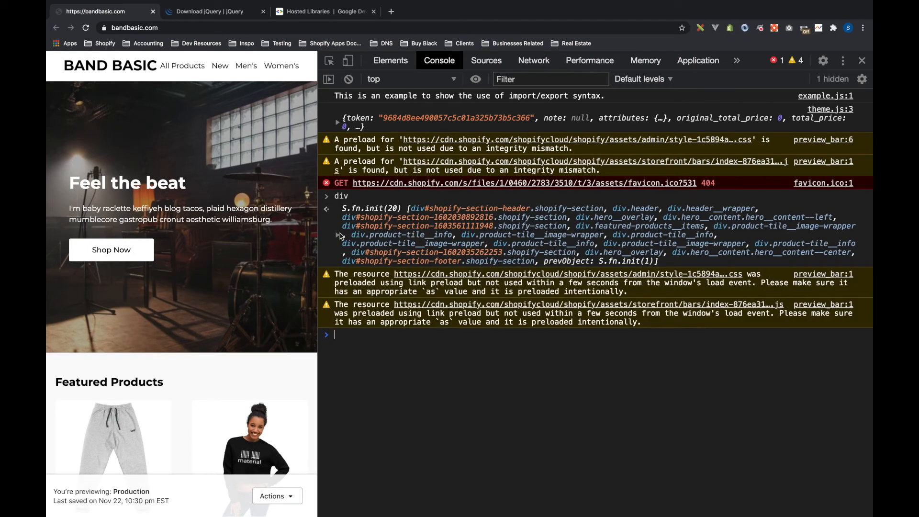
{"action": "left_click", "coordinate": [337, 208]}
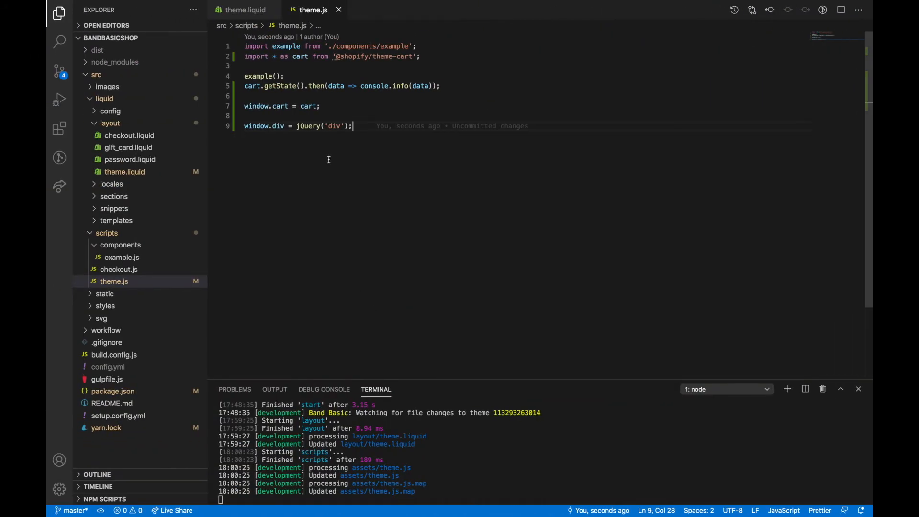
Step: Change theme.js line 9 so window.div is assigned $('a') instead of jQuery('div')
{"action": "type", "text": "$"}
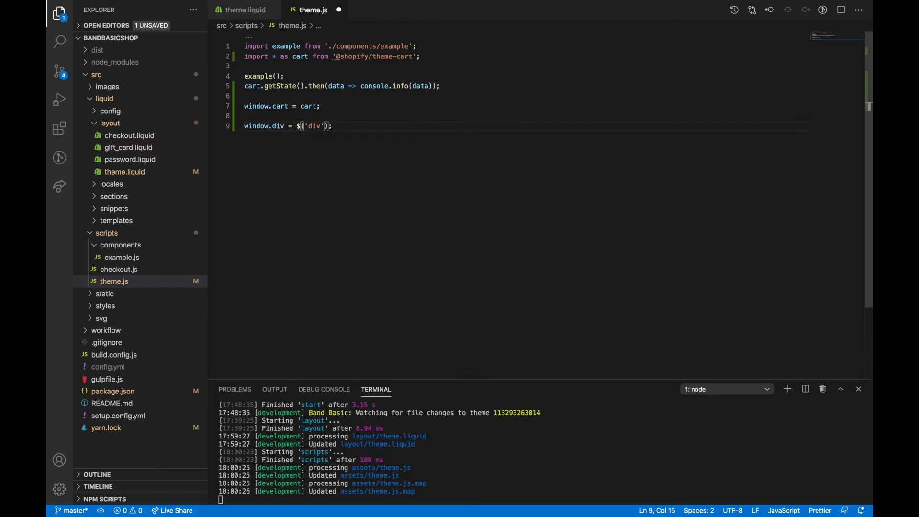
{"action": "type", "text": "a"}
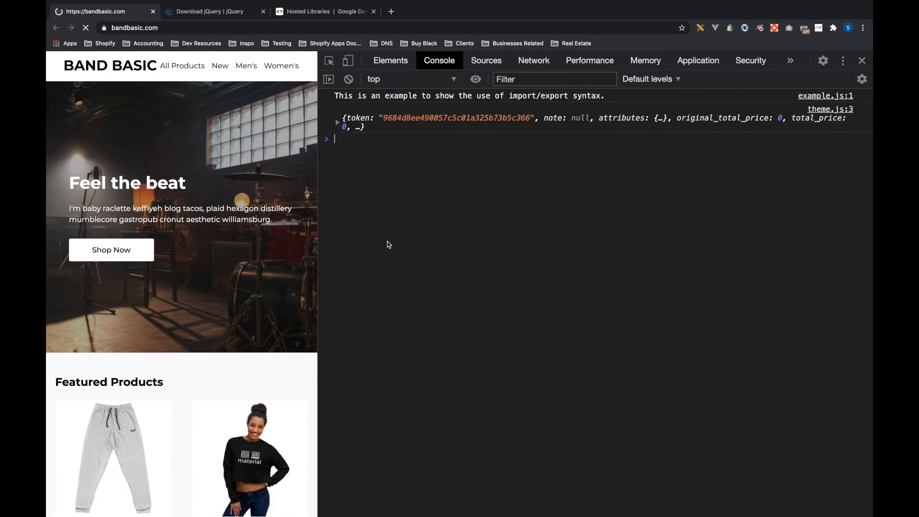
Step: After the reload, evaluate div and expand the S.fn.init(11) collection of links
{"action": "type", "text": "div"}
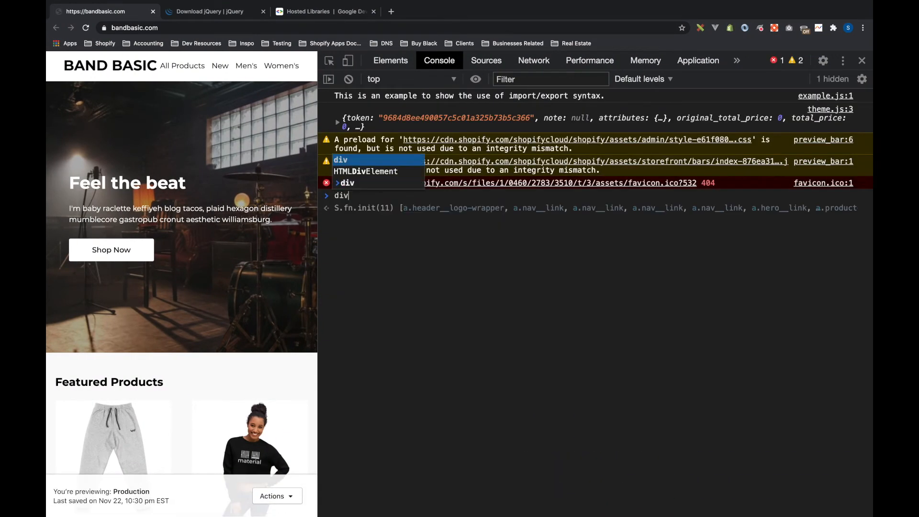
{"action": "key", "text": "Enter"}
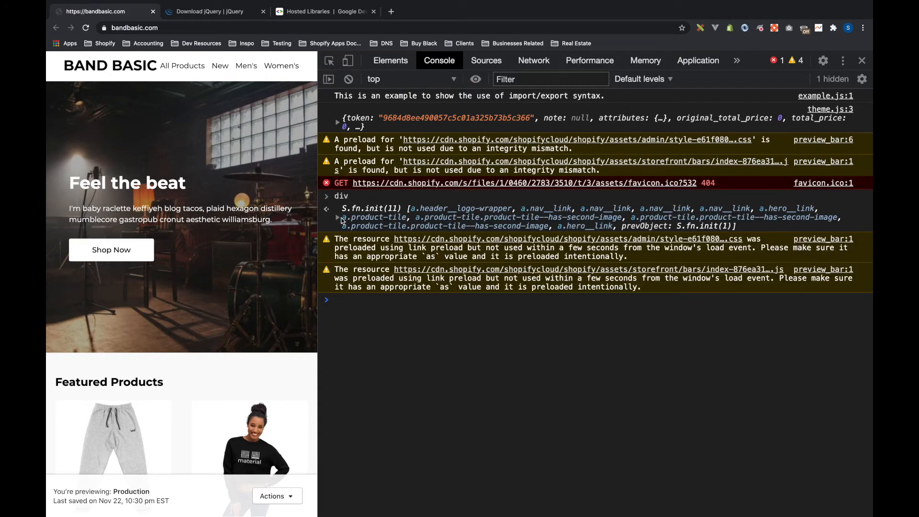
{"action": "left_click", "coordinate": [337, 217]}
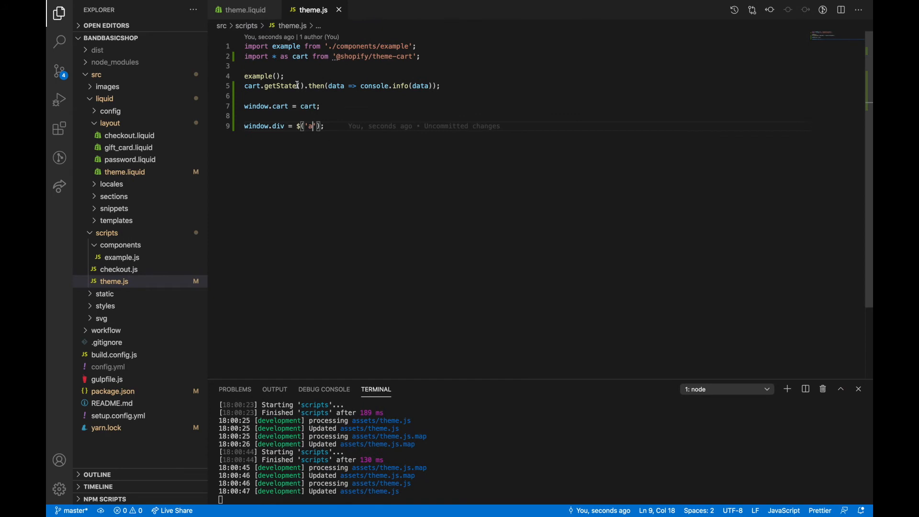
Step: Delete the Google CDN jQuery script line 24 from theme.liquid
{"action": "left_click", "coordinate": [245, 10]}
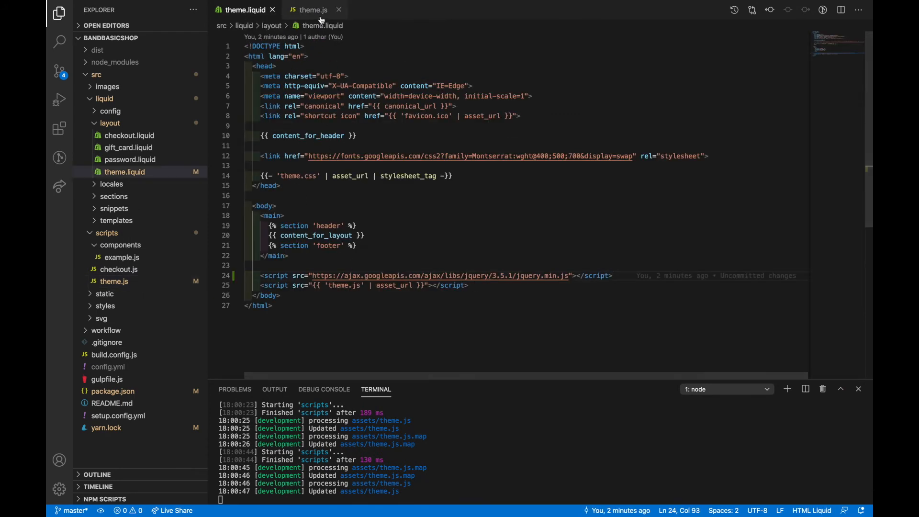
{"action": "left_click", "coordinate": [312, 10]}
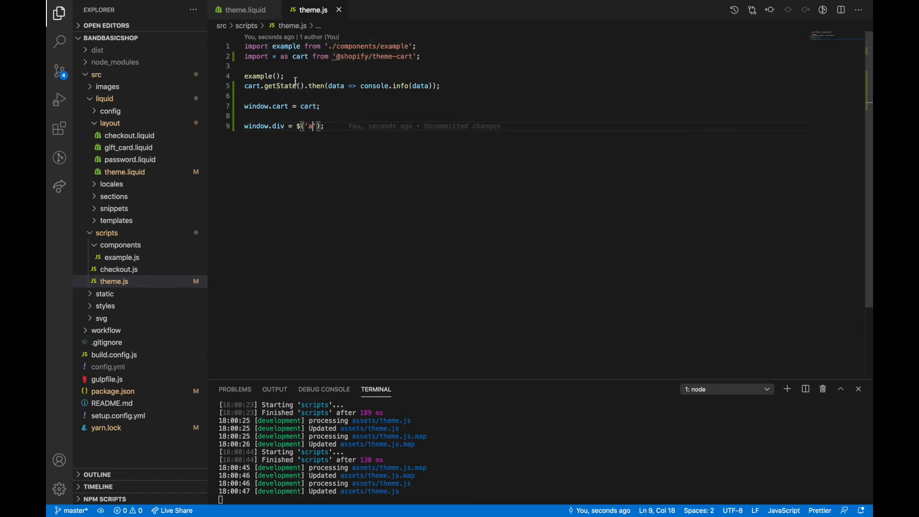
{"action": "double_click", "coordinate": [286, 46]}
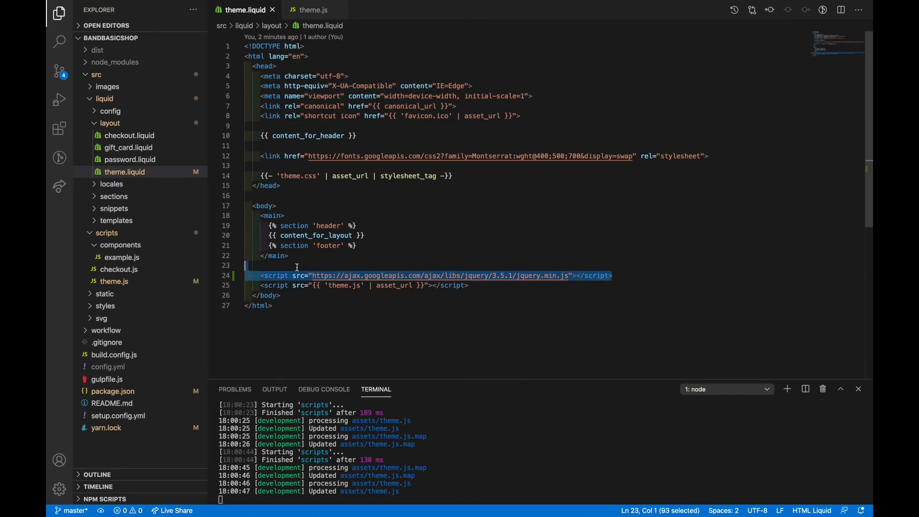
{"action": "key", "text": "Delete"}
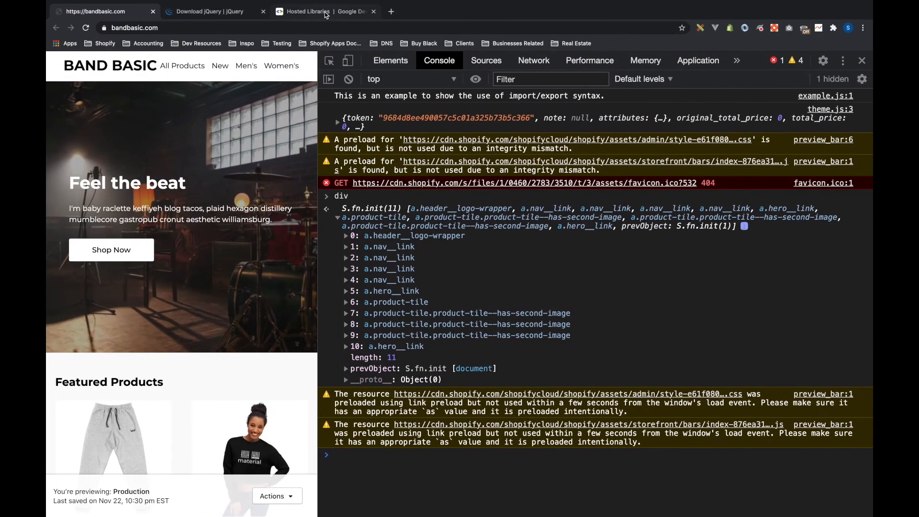
{"action": "left_click", "coordinate": [207, 12]}
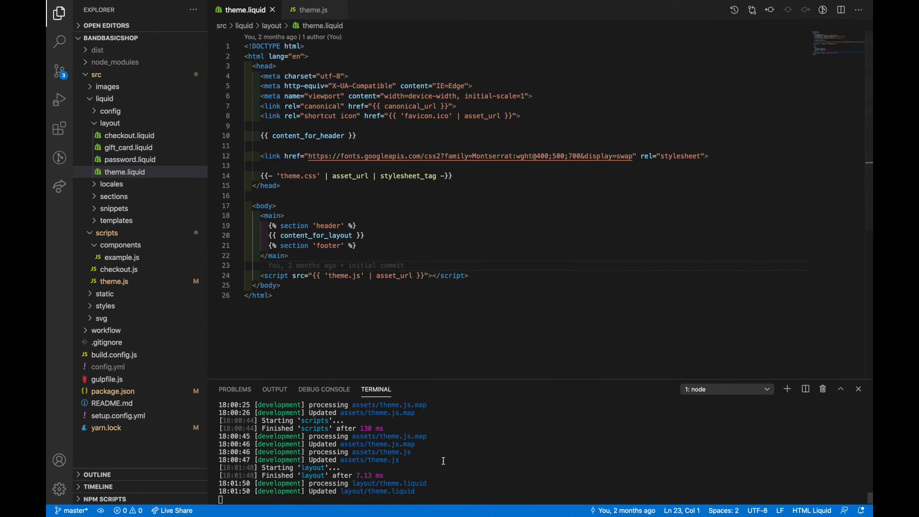
Step: Stop the watcher, run yarn add jquery, and add import 'jquery'; to theme.js
{"action": "key", "text": "Ctrl+c"}
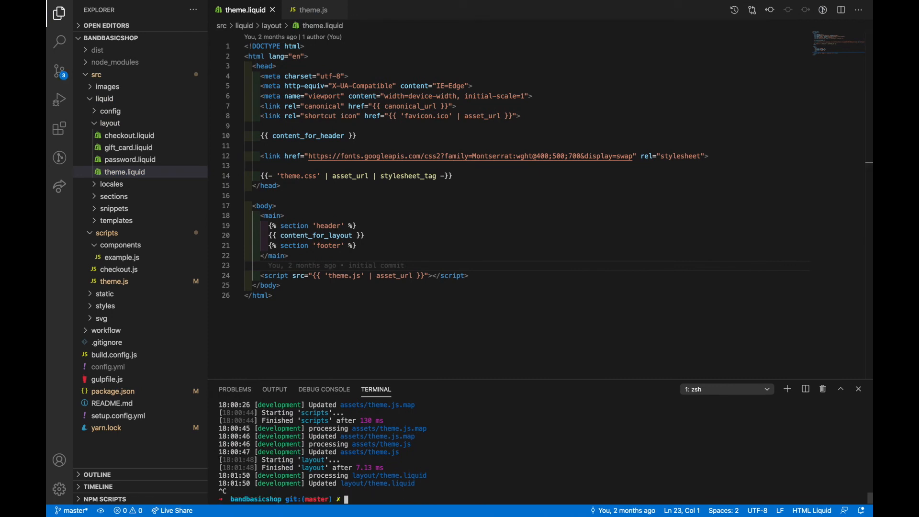
{"action": "type", "text": "yarn add j"}
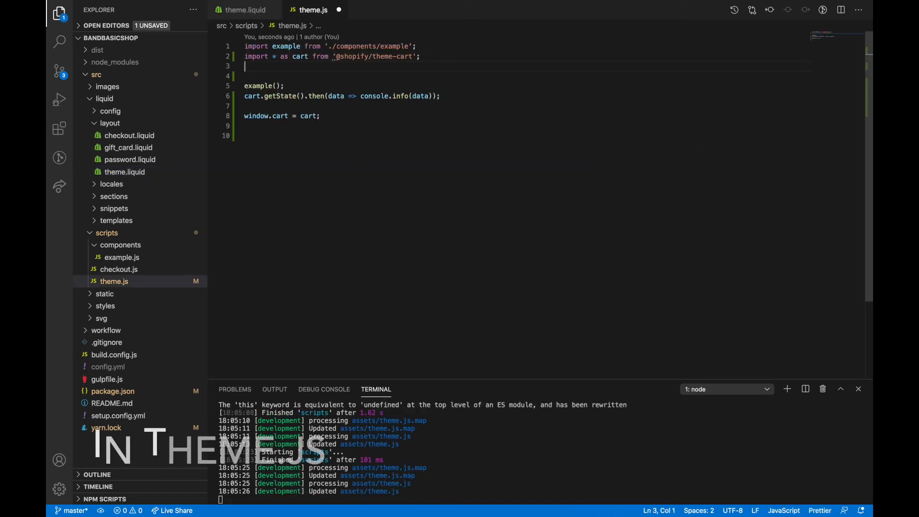
{"action": "type", "text": "import 'jq"}
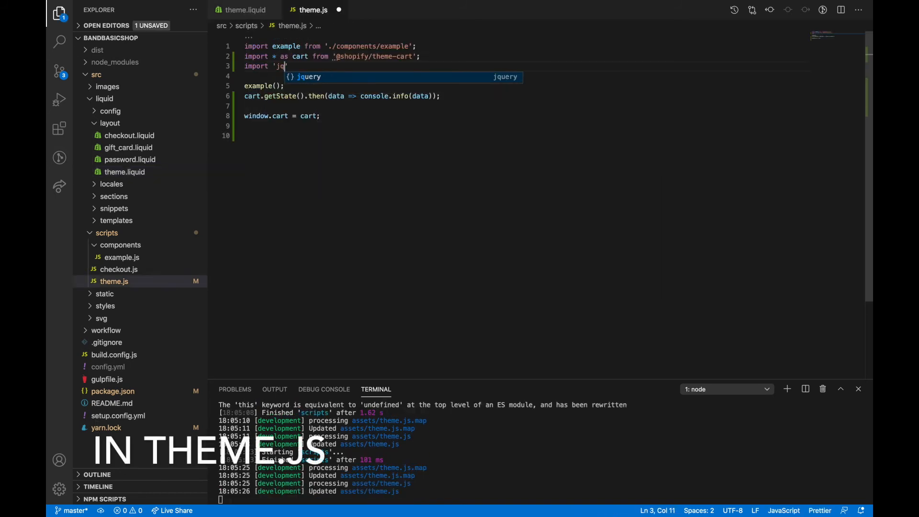
{"action": "type", "text": "query';"}
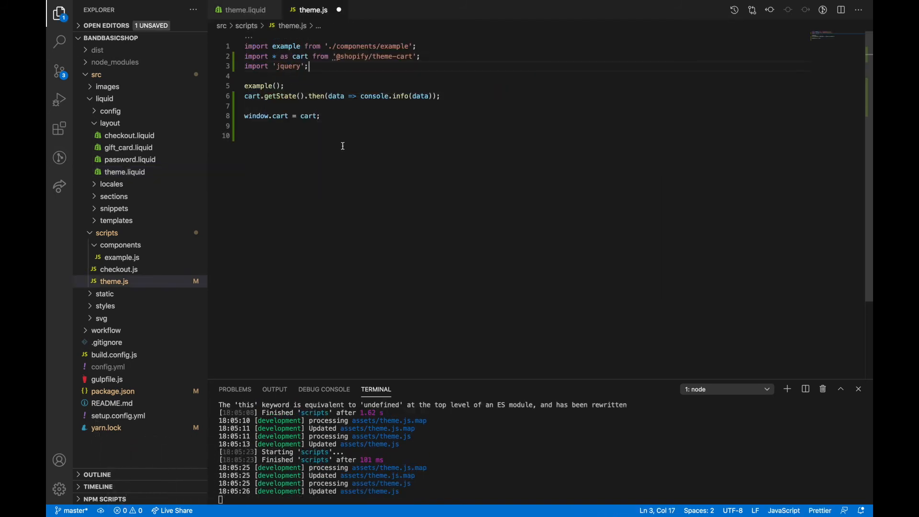
Step: Assign $('section') to window.section in theme.js
{"action": "type", "text": "$"}
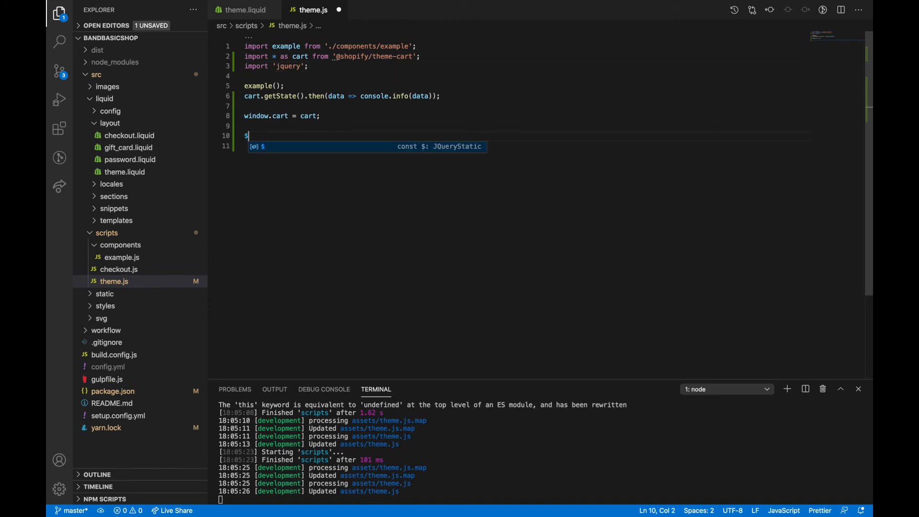
{"action": "type", "text": "(div"}
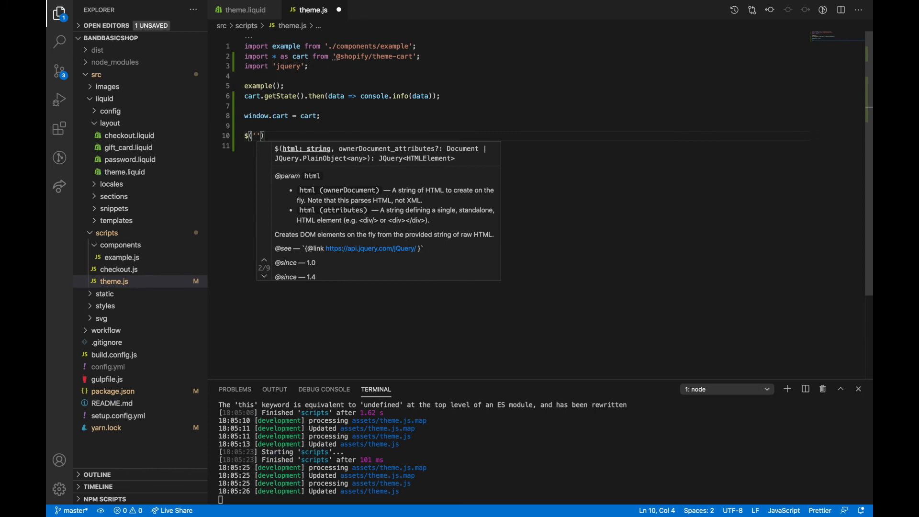
{"action": "type", "text": "sec"}
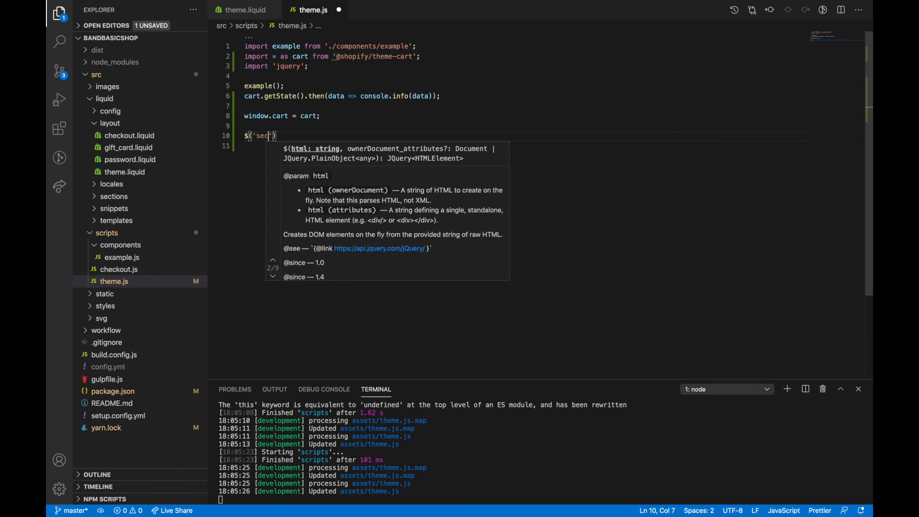
{"action": "type", "text": "tion');"}
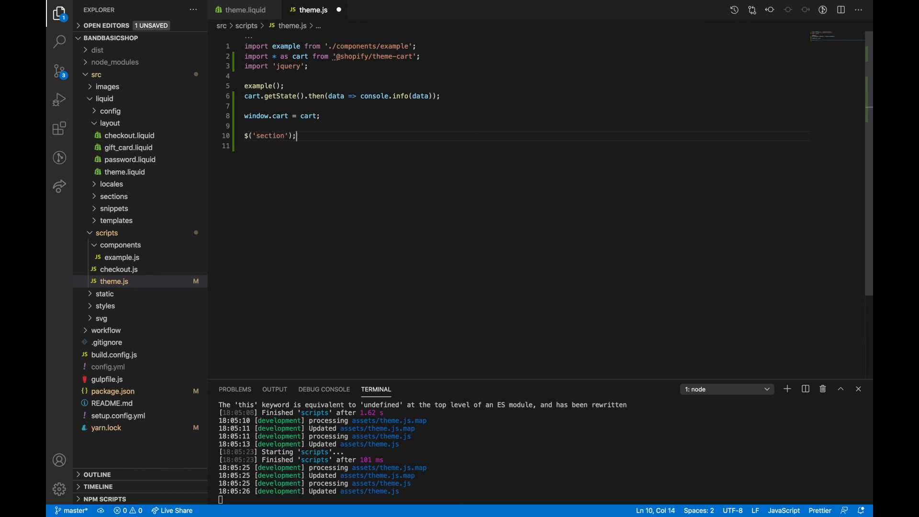
{"action": "type", "text": "window.section"}
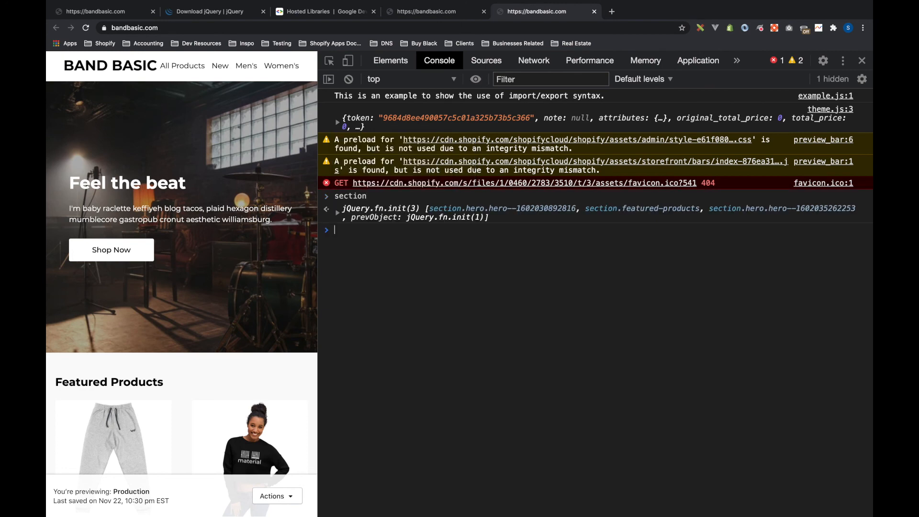
Step: Expand the jQuery.fn.init(3) result of section in the console
{"action": "left_click", "coordinate": [337, 212]}
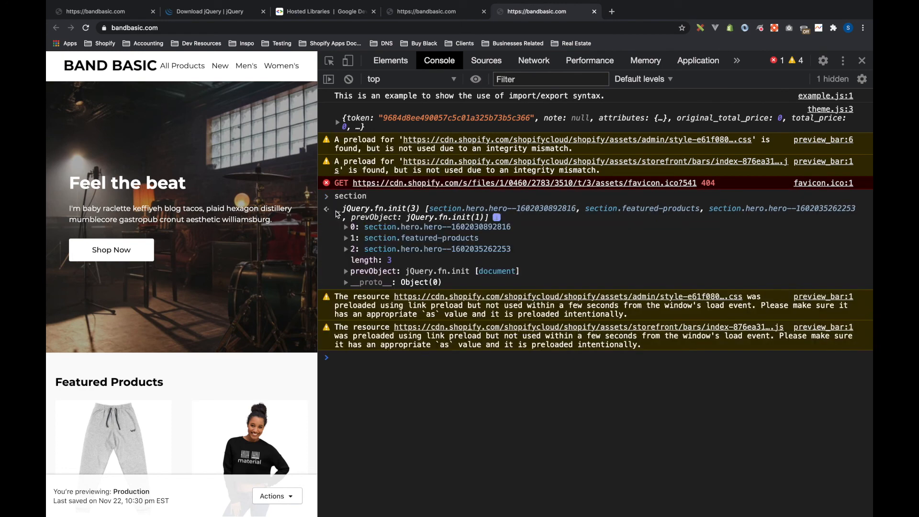